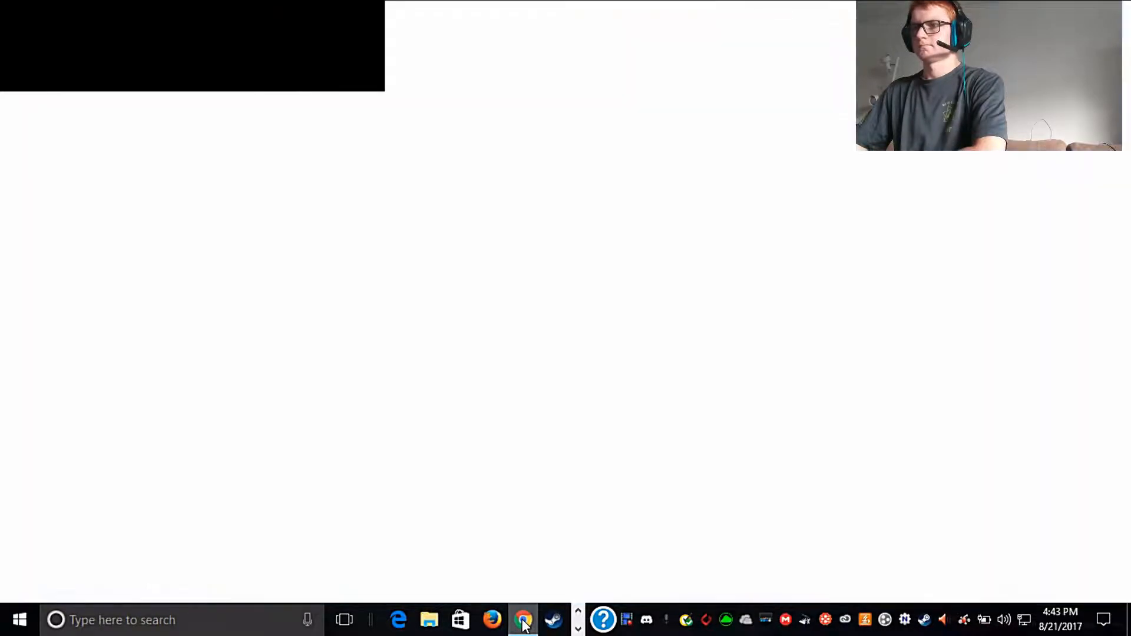
Step: Bring Chrome back up and view the Amazon MP3 install video from the notification
left_click(523, 621)
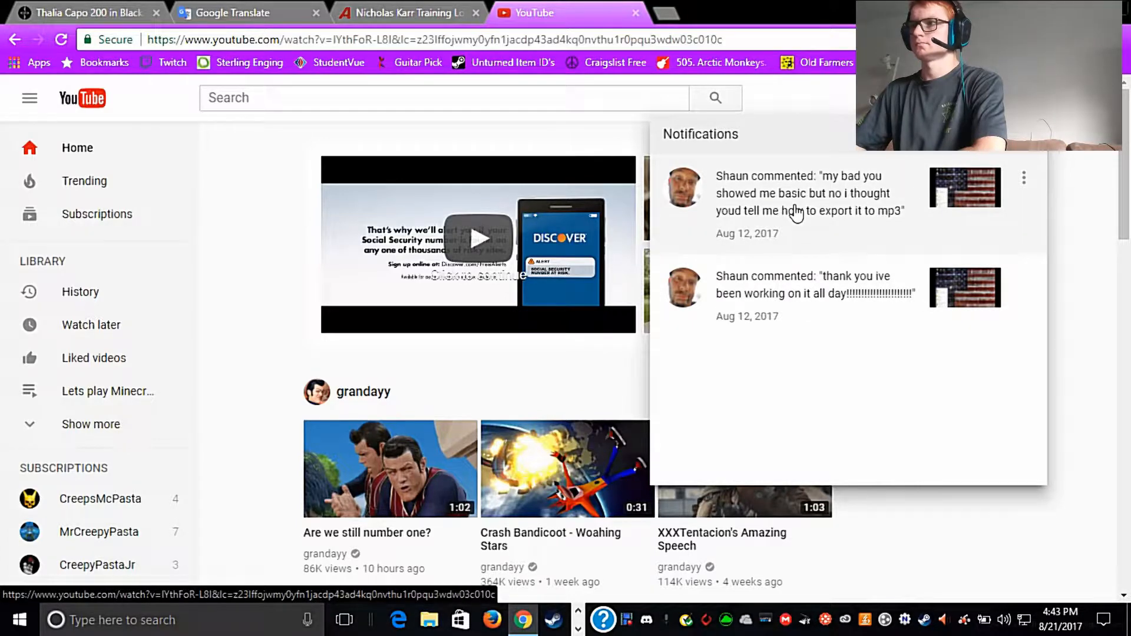
left_click(477, 238)
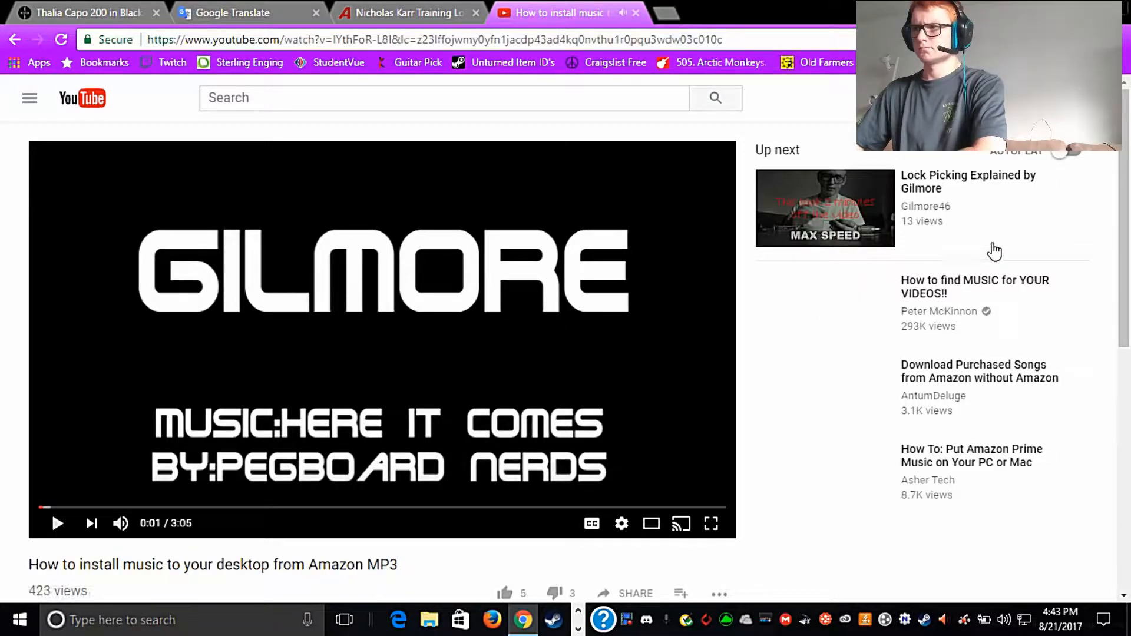
scroll("down", 3)
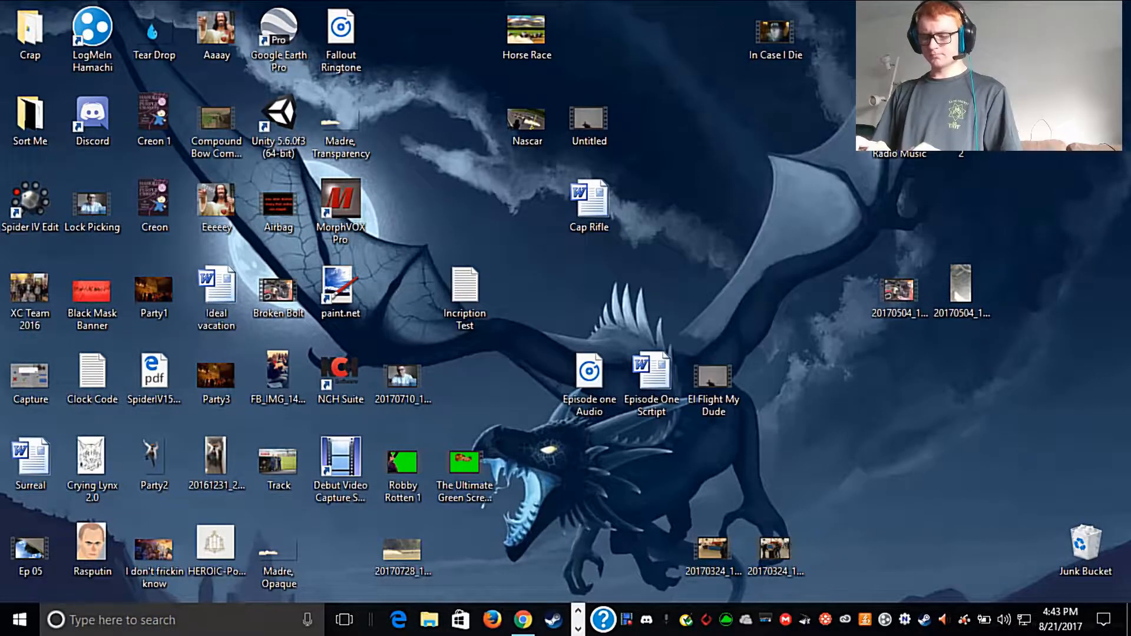
Step: Launch Audacity via search 'aud', then Amazon Music via search 'ama'
type("aud")
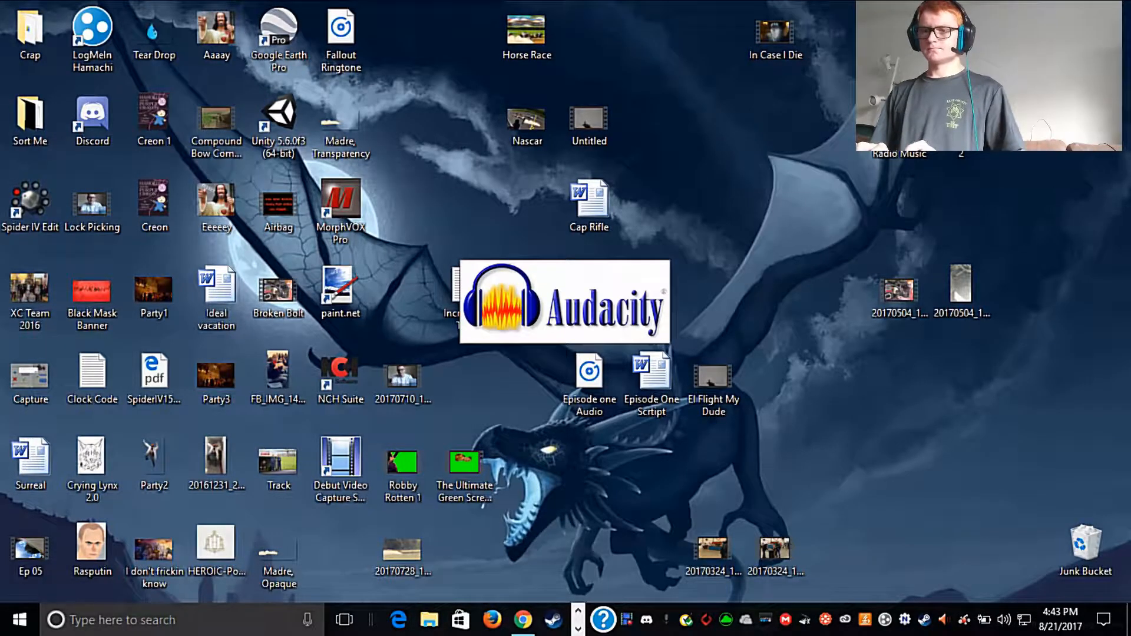
left_click(15, 620)
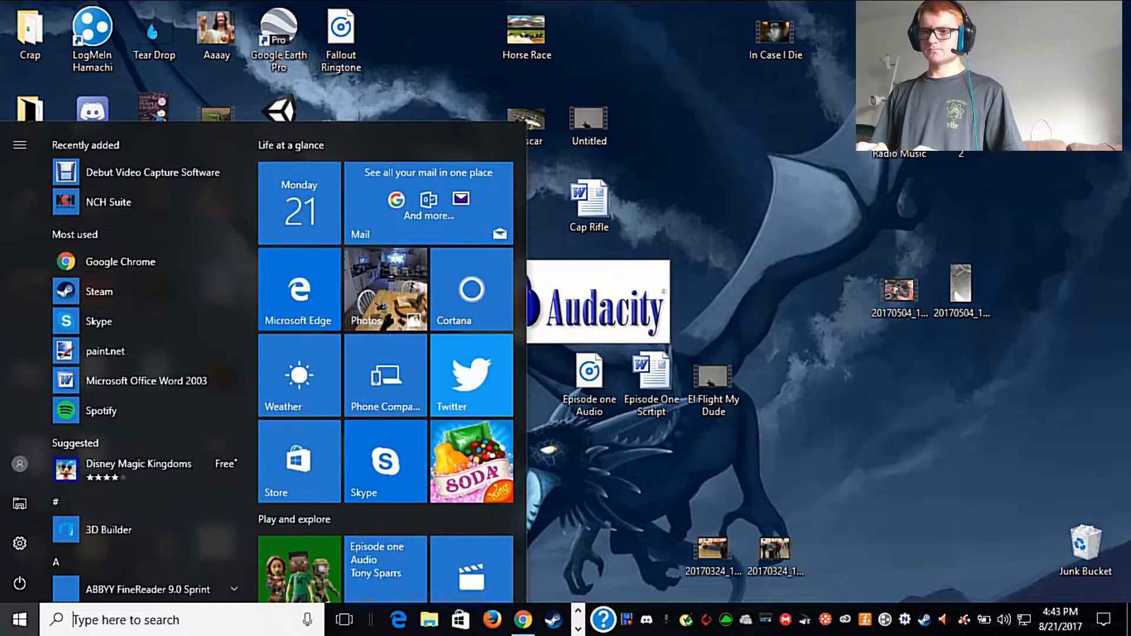
type("ama")
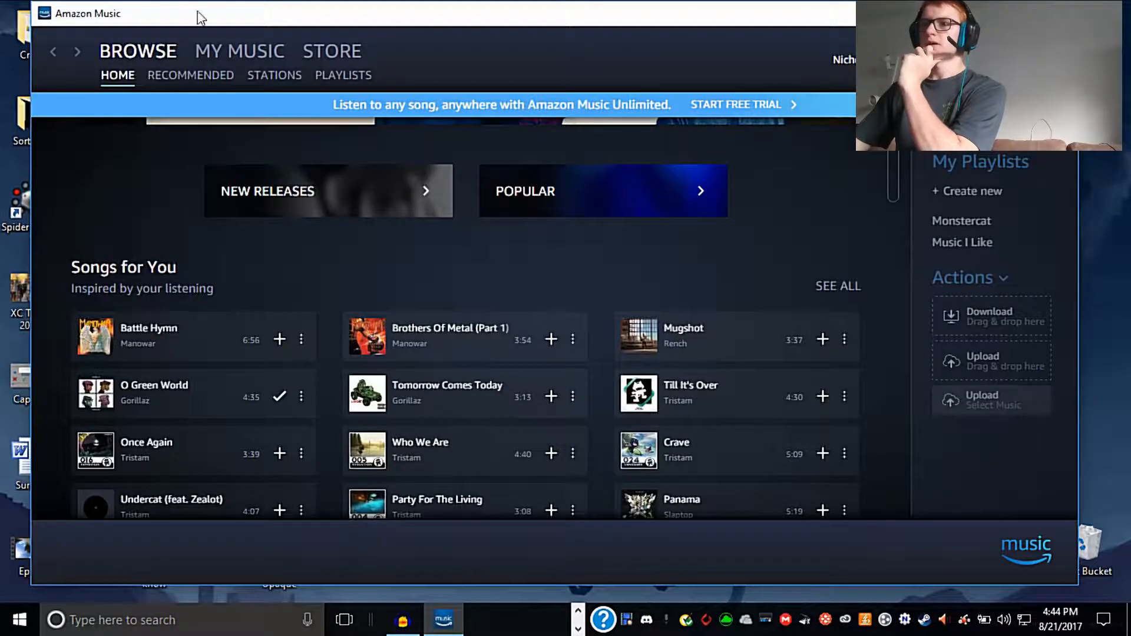
mouse_move(245, 45)
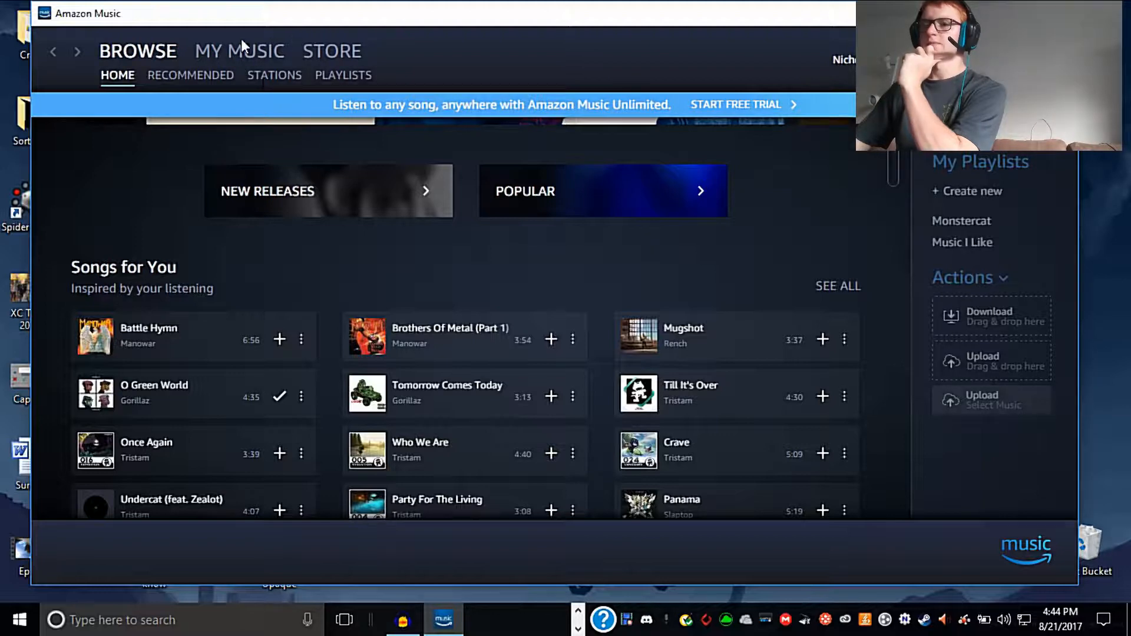
Step: Switch to My Music and scroll the Artists grid down to Gorillaz
left_click(239, 51)
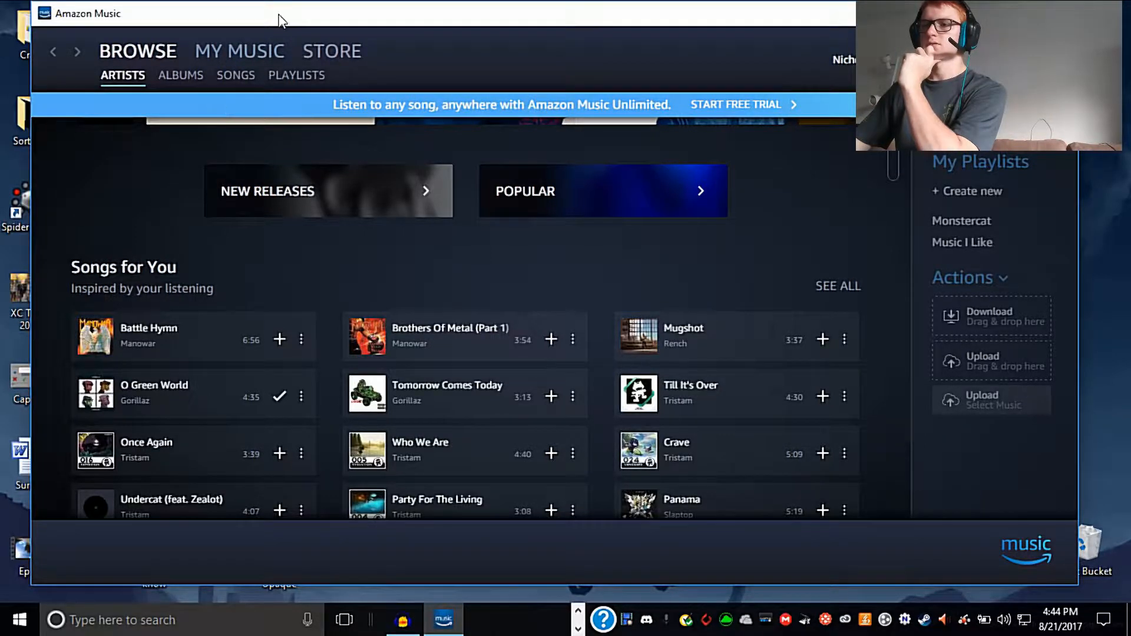
left_click(239, 50)
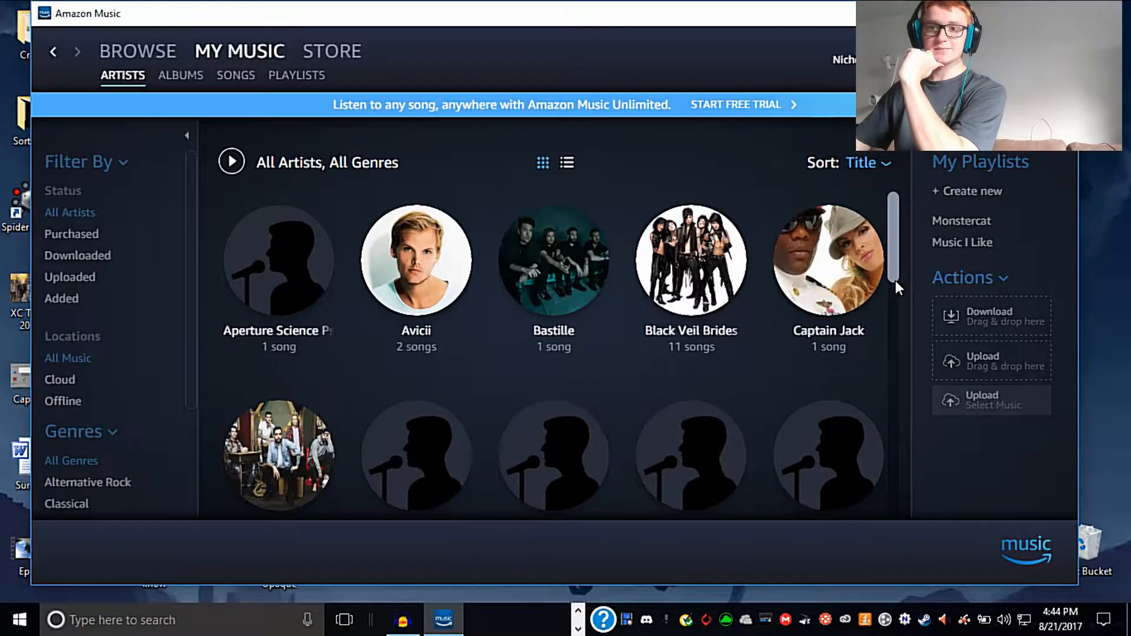
scroll("down", 3)
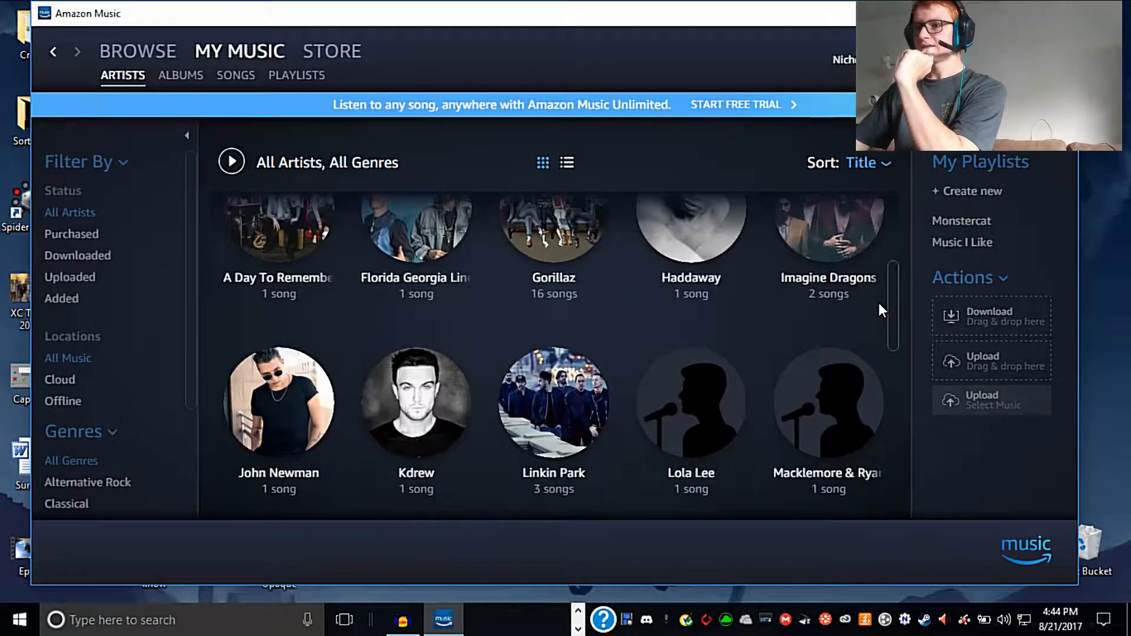
scroll("down", 3)
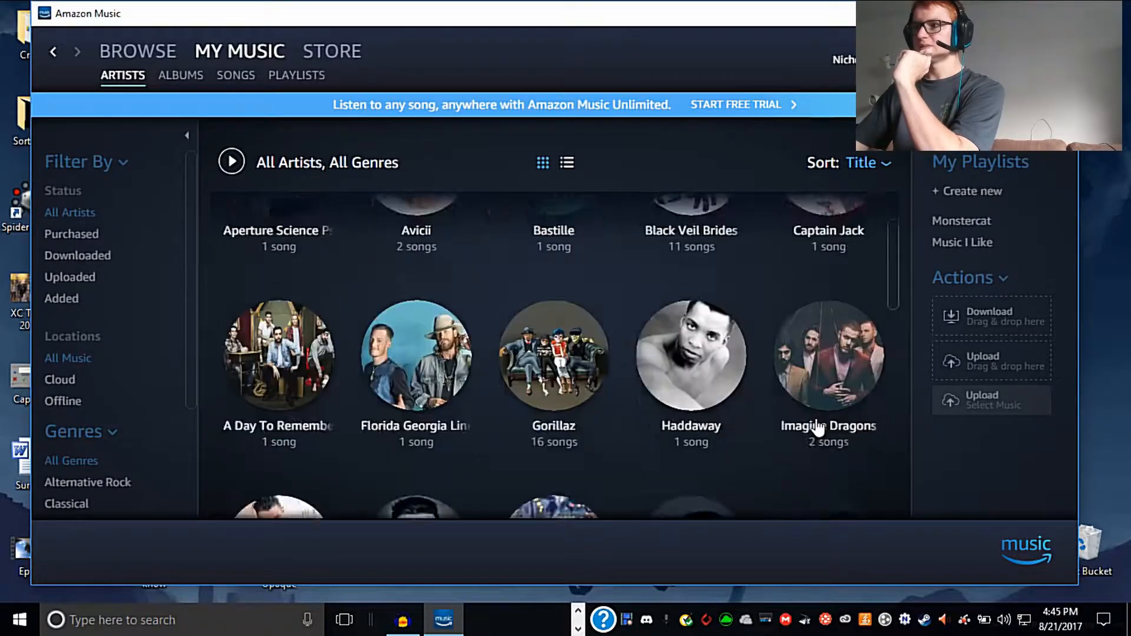
scroll("down", 3)
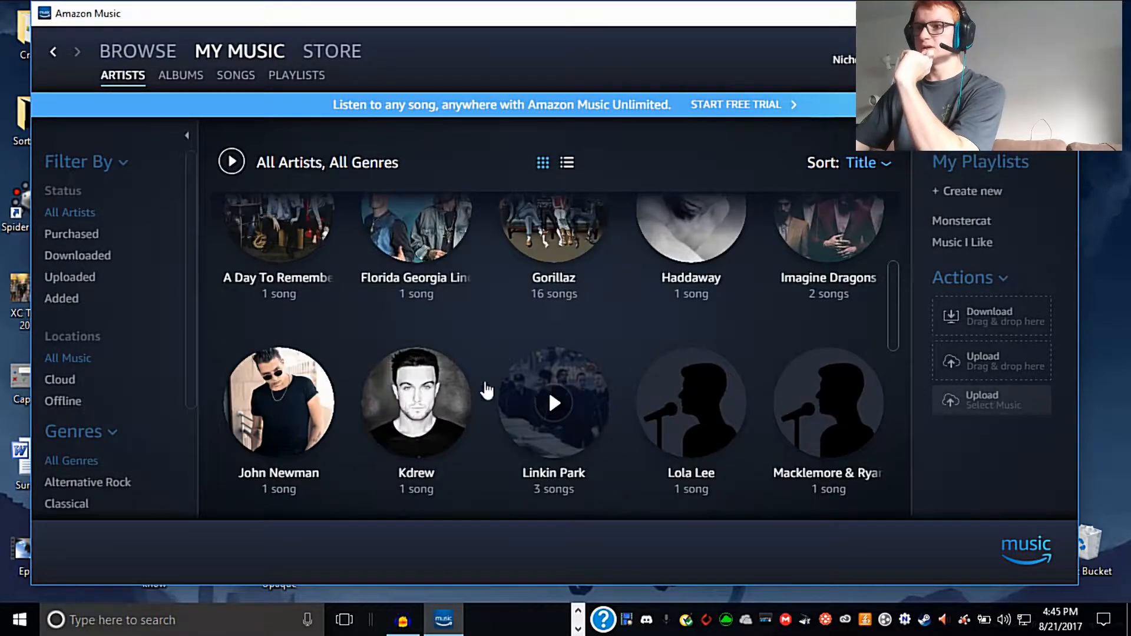
scroll("down", 3)
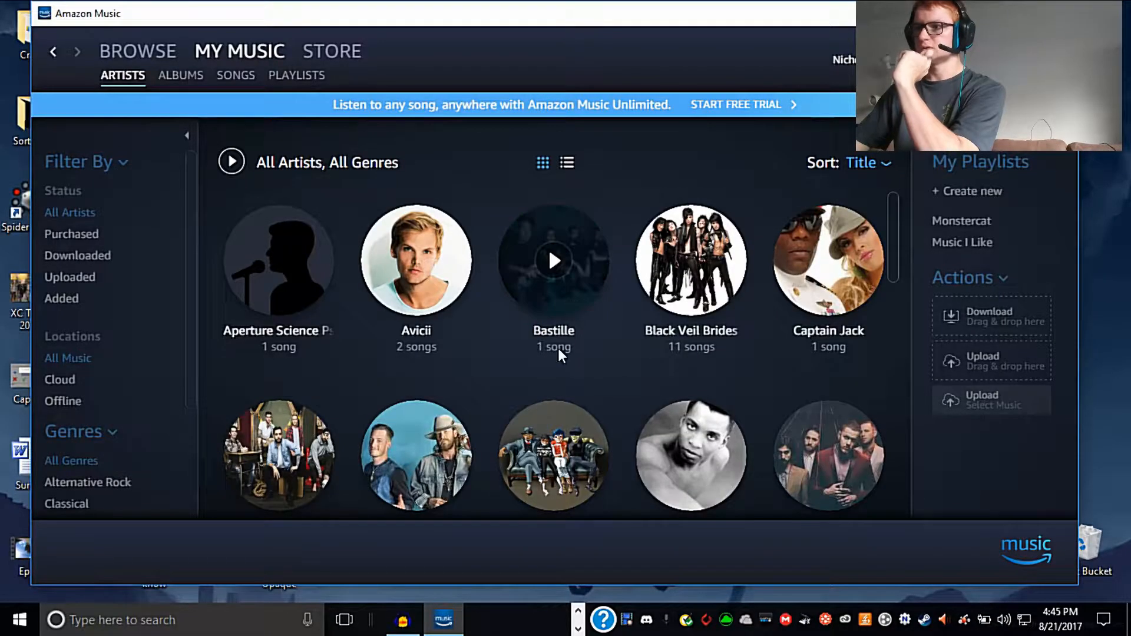
scroll("down", 3)
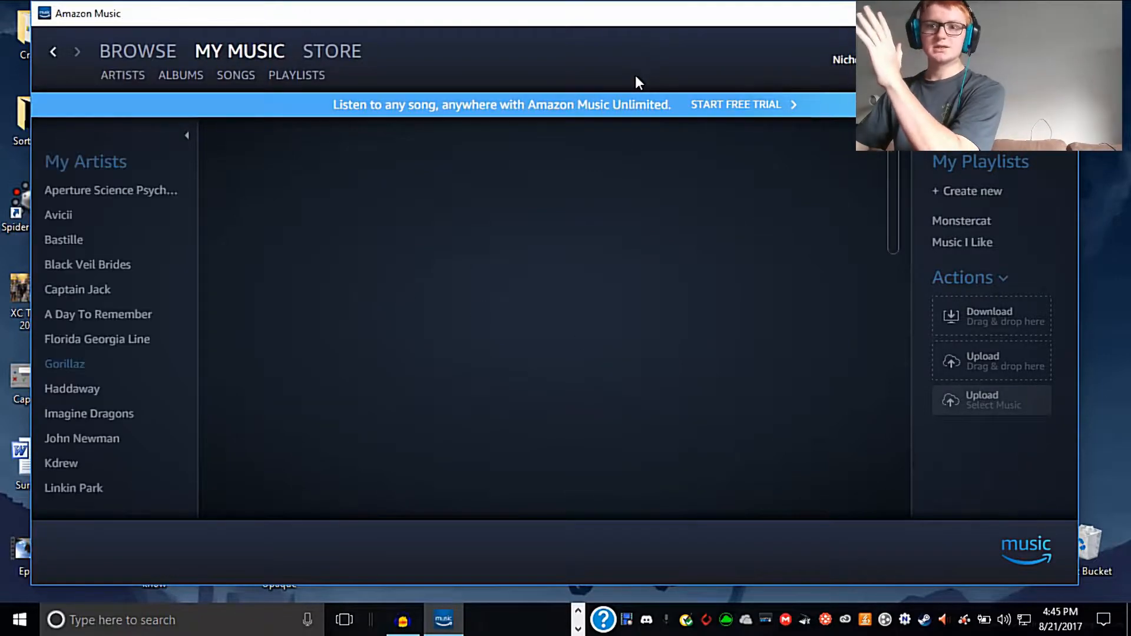
Step: Download the Gorillaz Demon Days songs and view the downloaded songs list
left_click(64, 364)
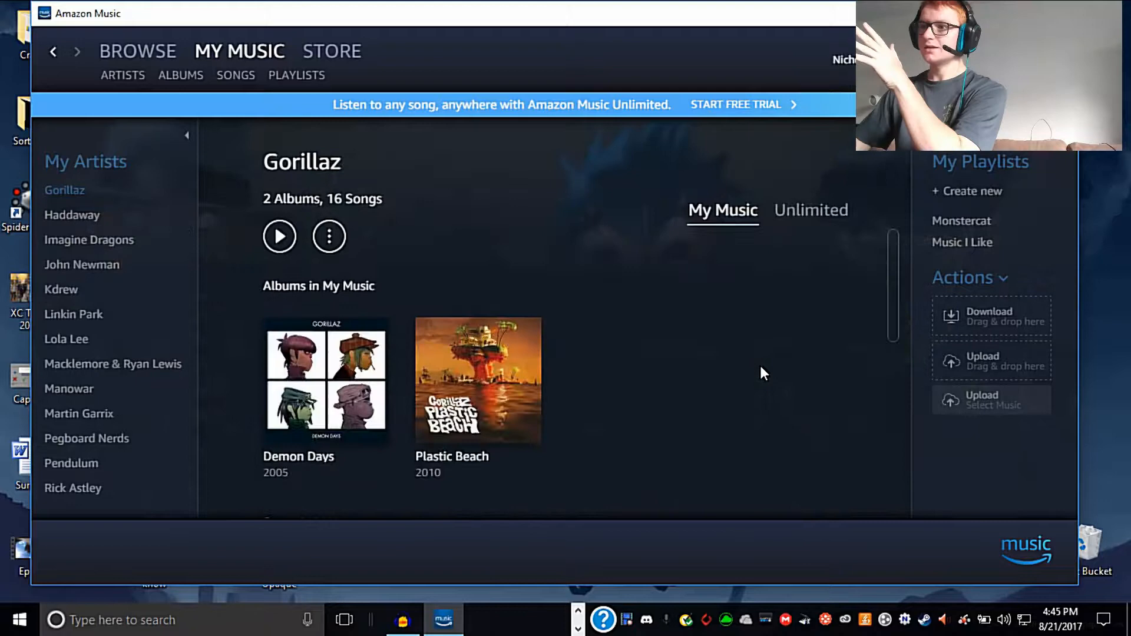
scroll("down", 3)
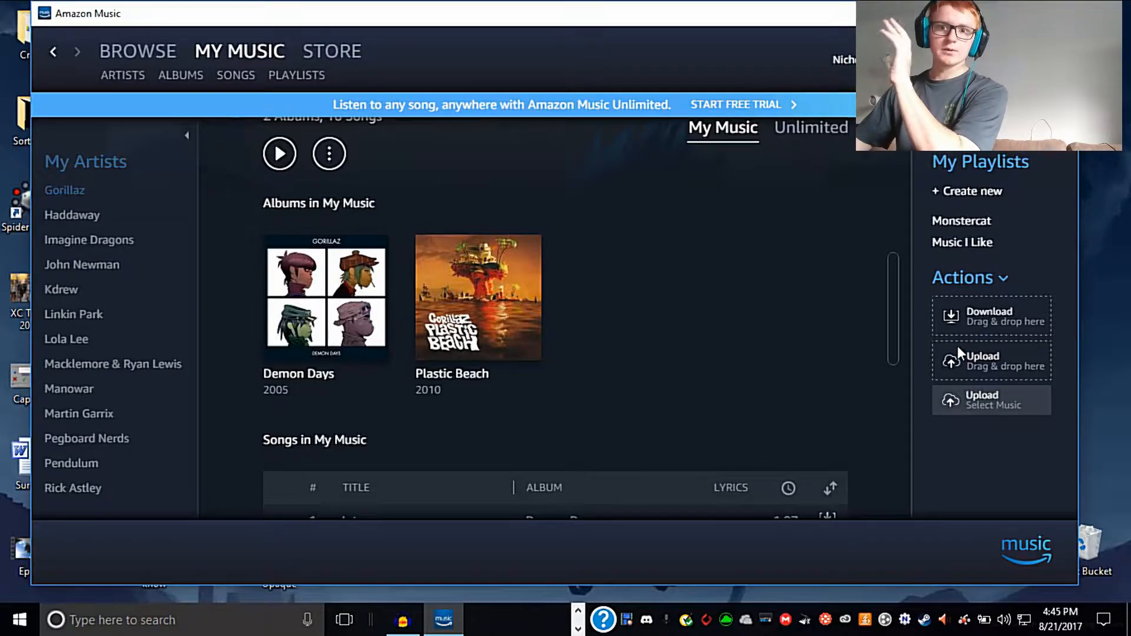
left_click(991, 316)
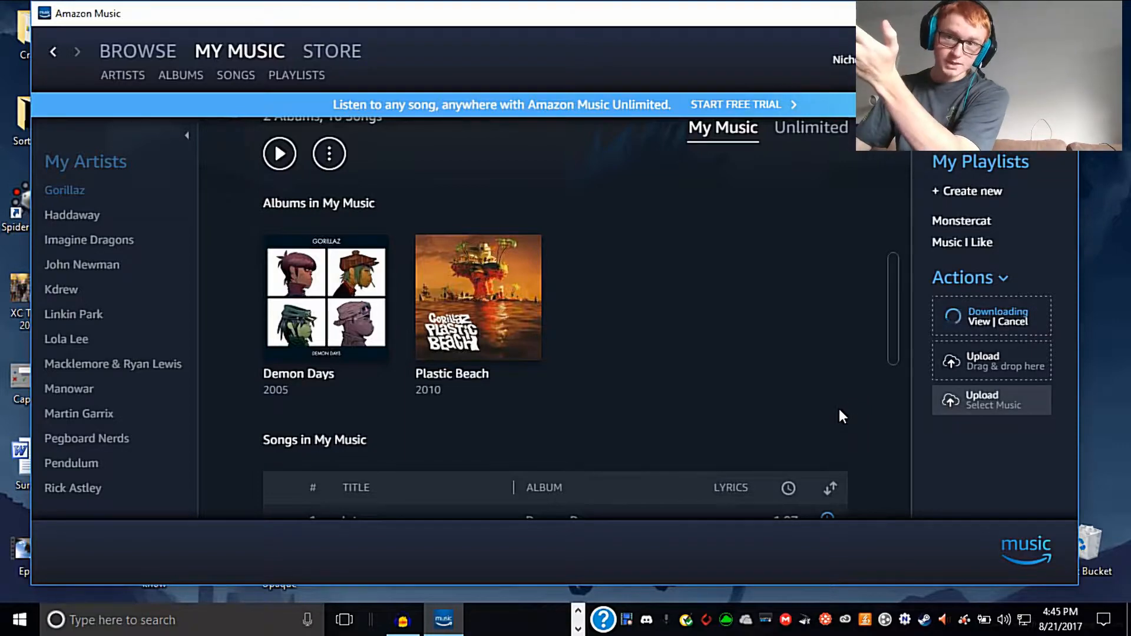
left_click(236, 74)
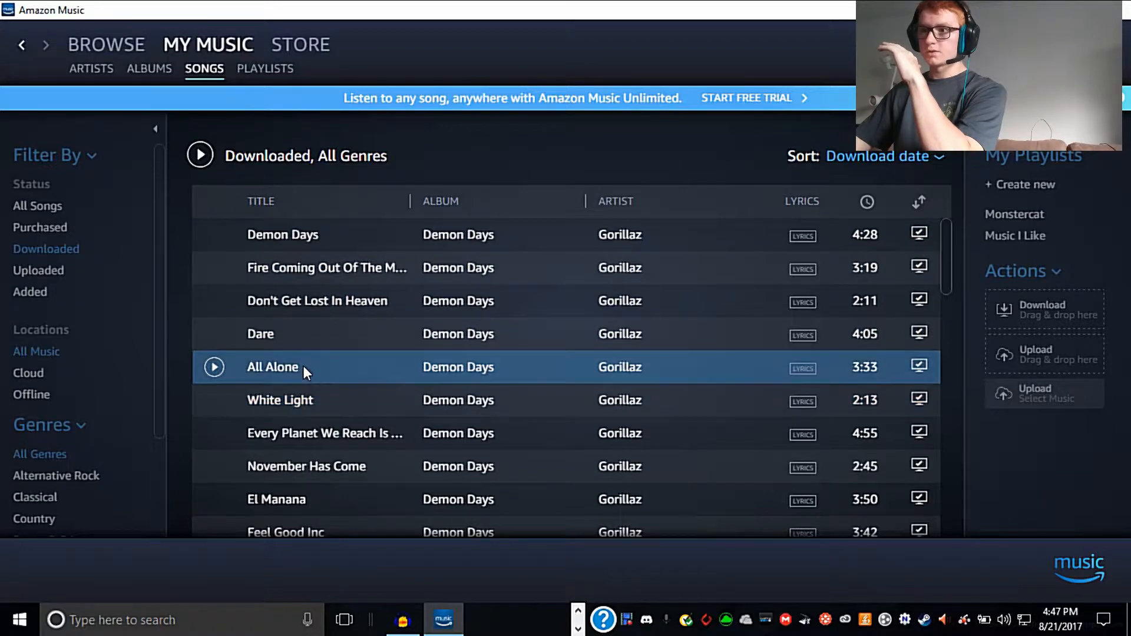
Step: Use Show on Computer on All Alone to reveal its audio file
right_click(273, 367)
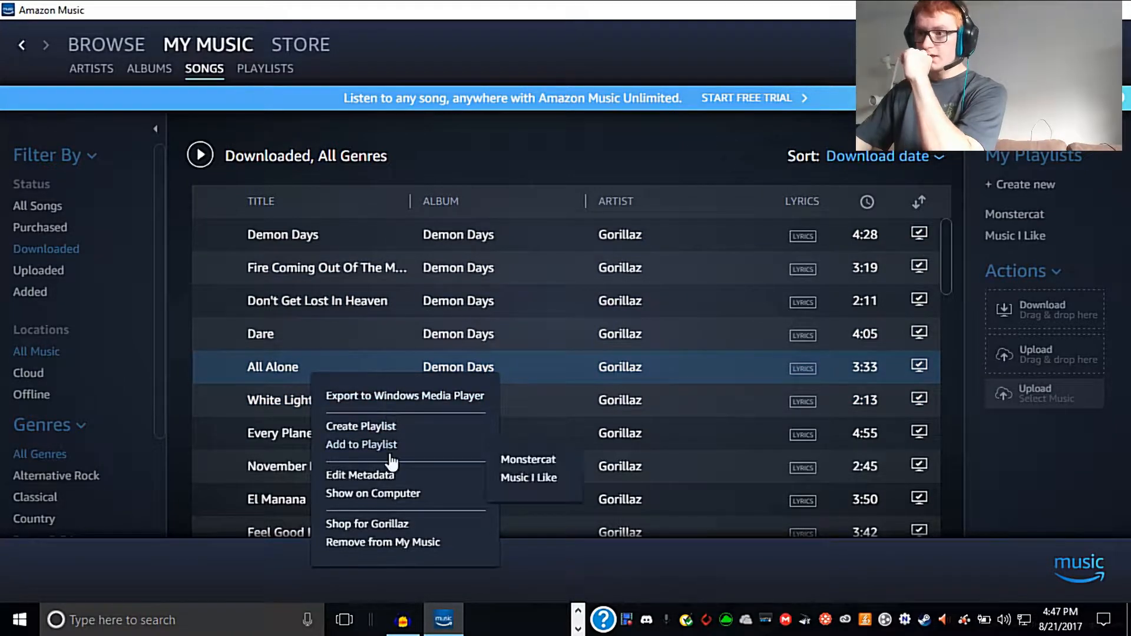
mouse_move(403, 500)
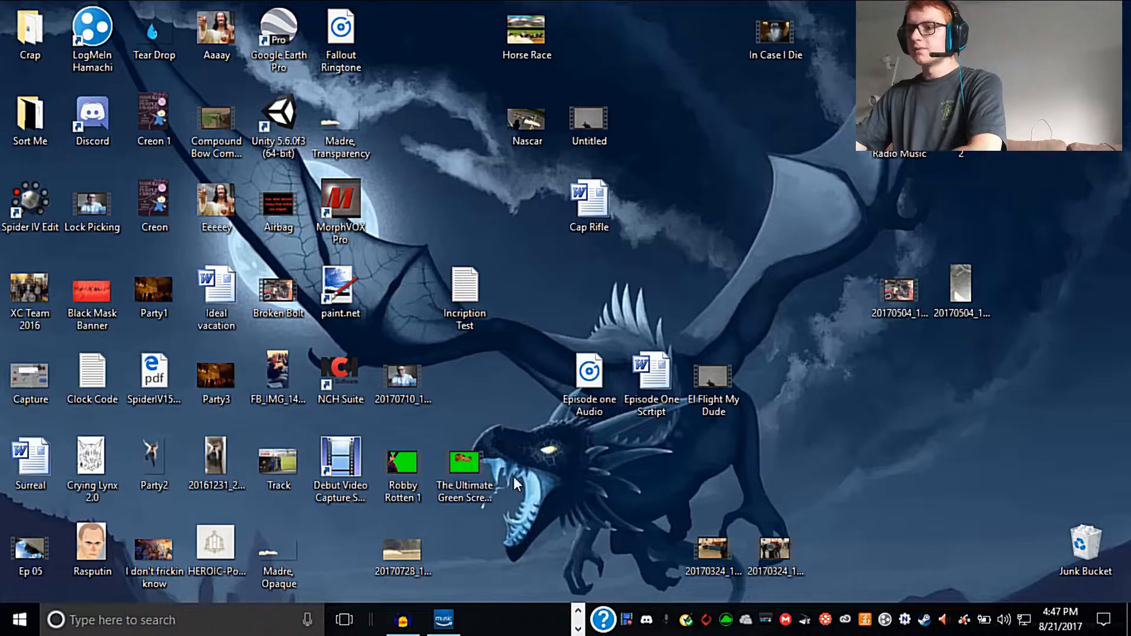
left_click(442, 620)
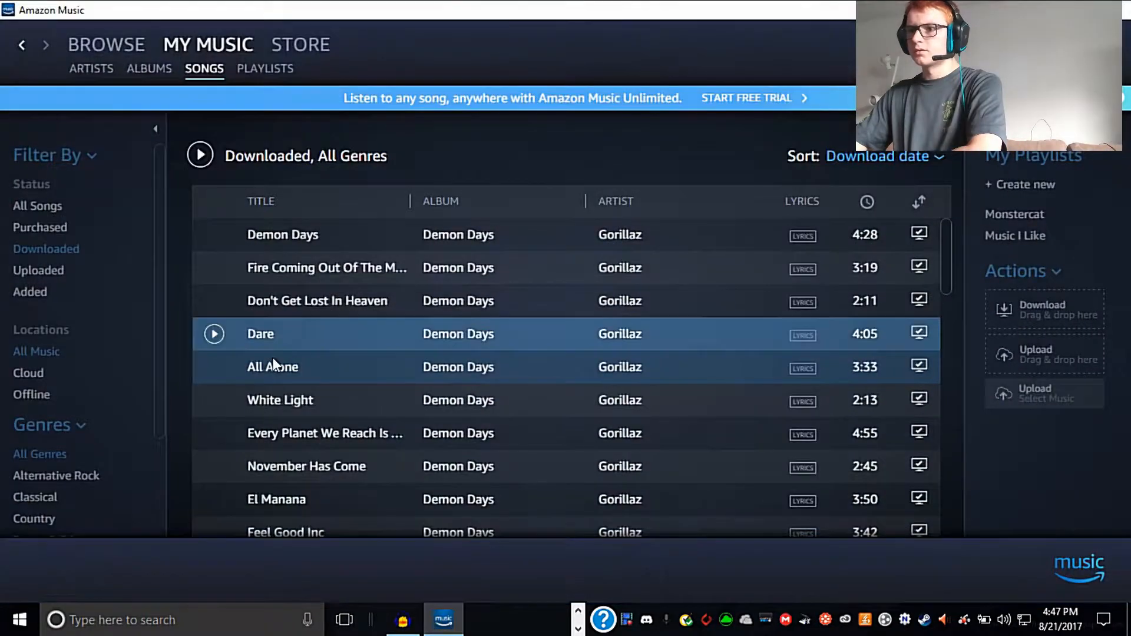
right_click(273, 366)
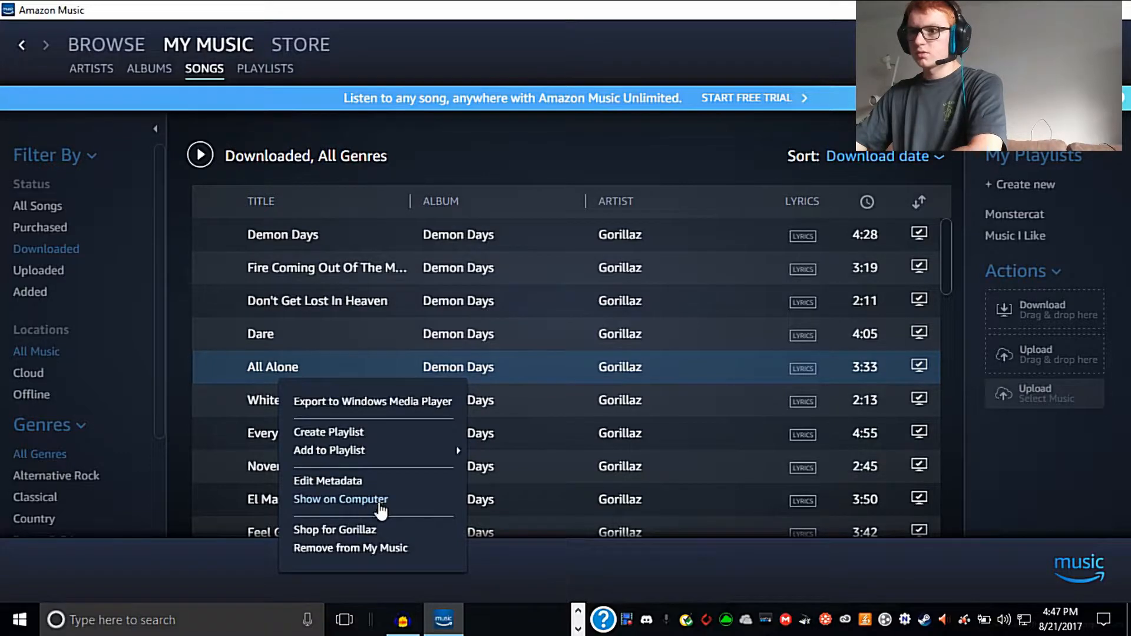
mouse_move(349, 507)
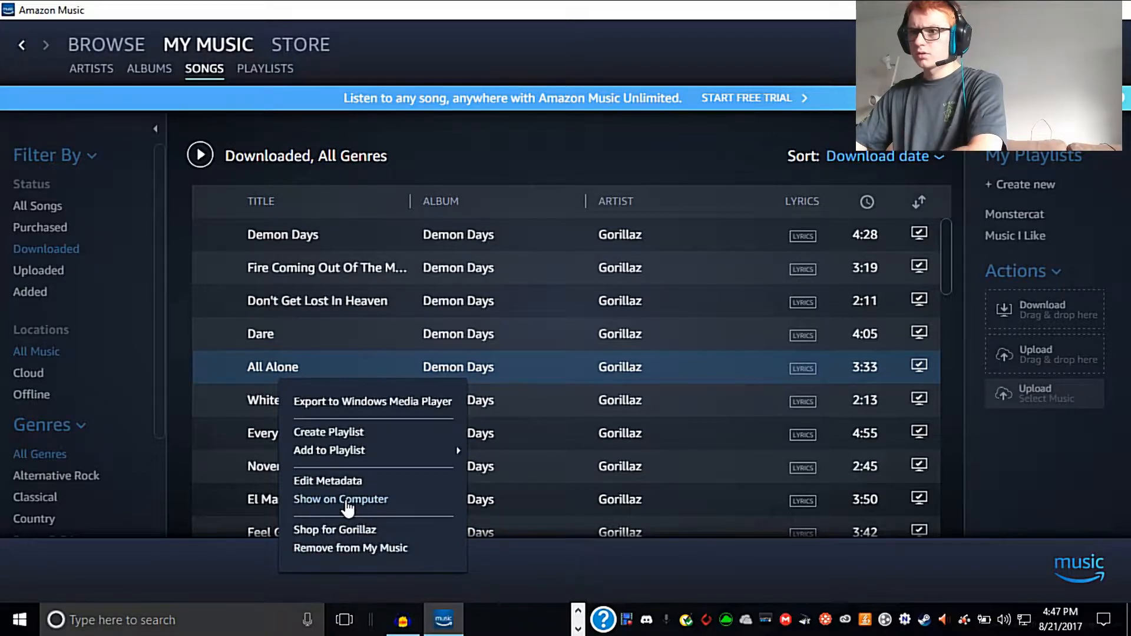
left_click(339, 500)
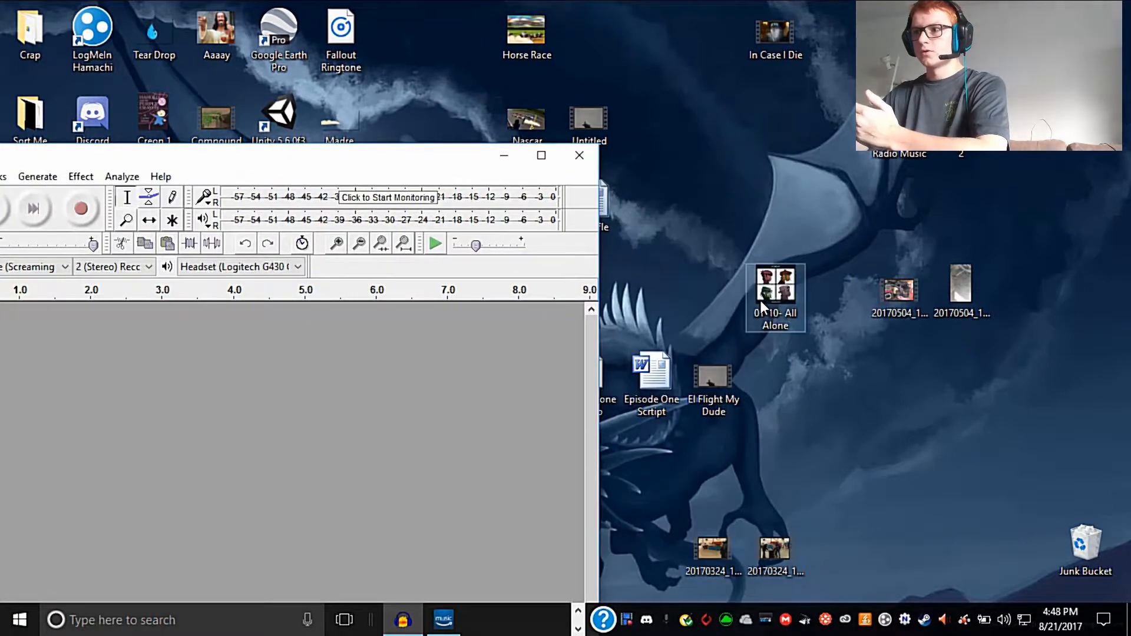
Step: Drag the All Alone file into Audacity so it loads as a stereo track
left_click_drag(776, 293, 198, 371)
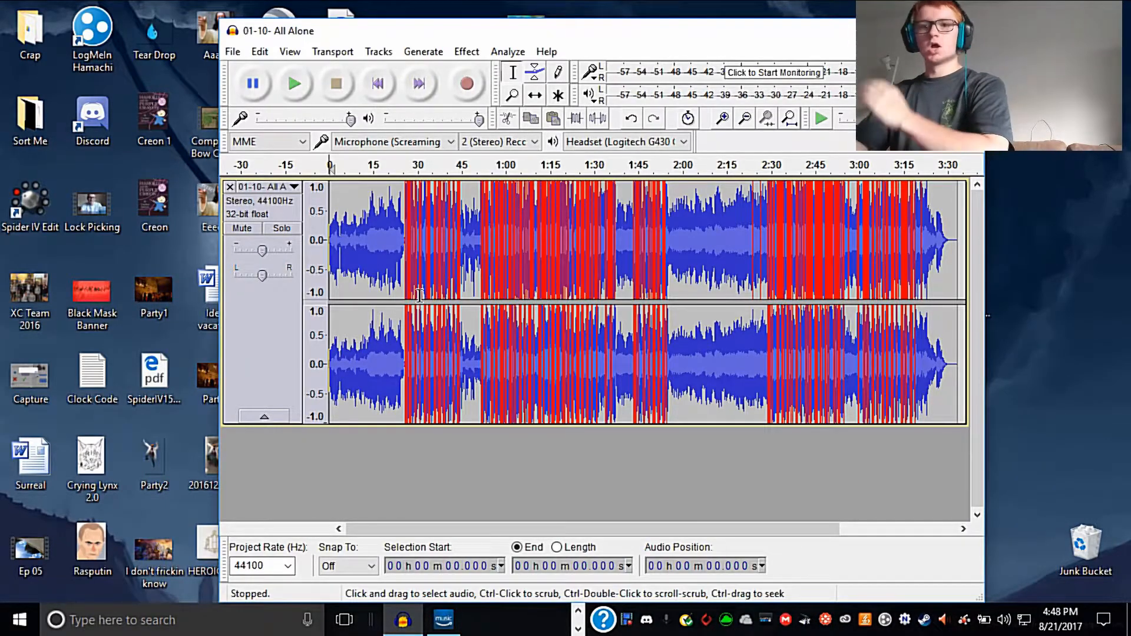
left_click(232, 51)
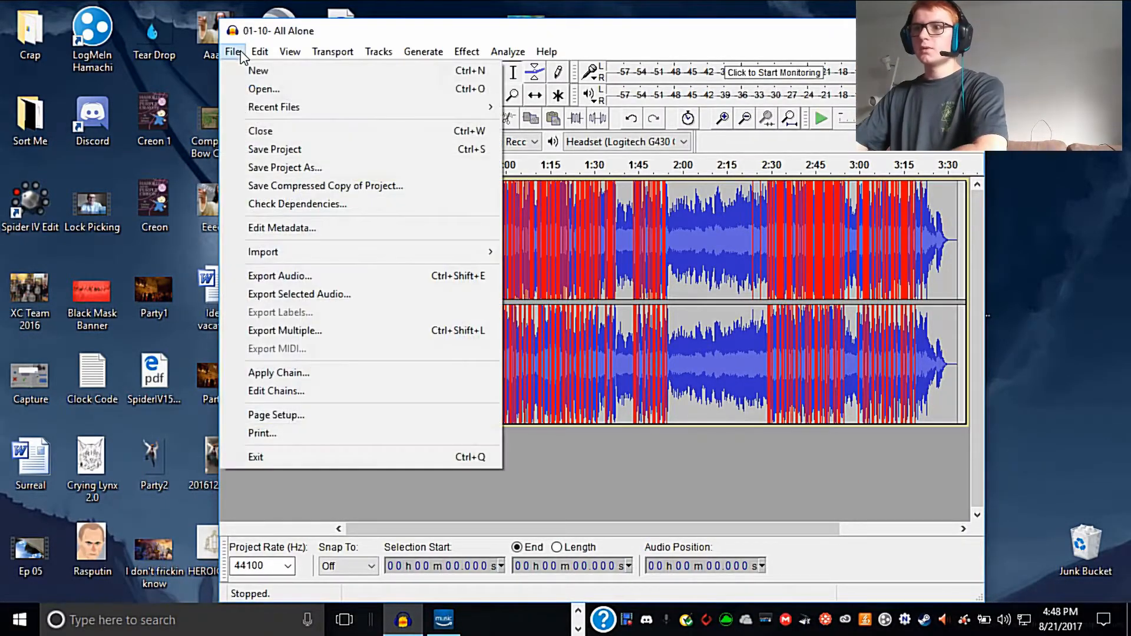
mouse_move(281, 275)
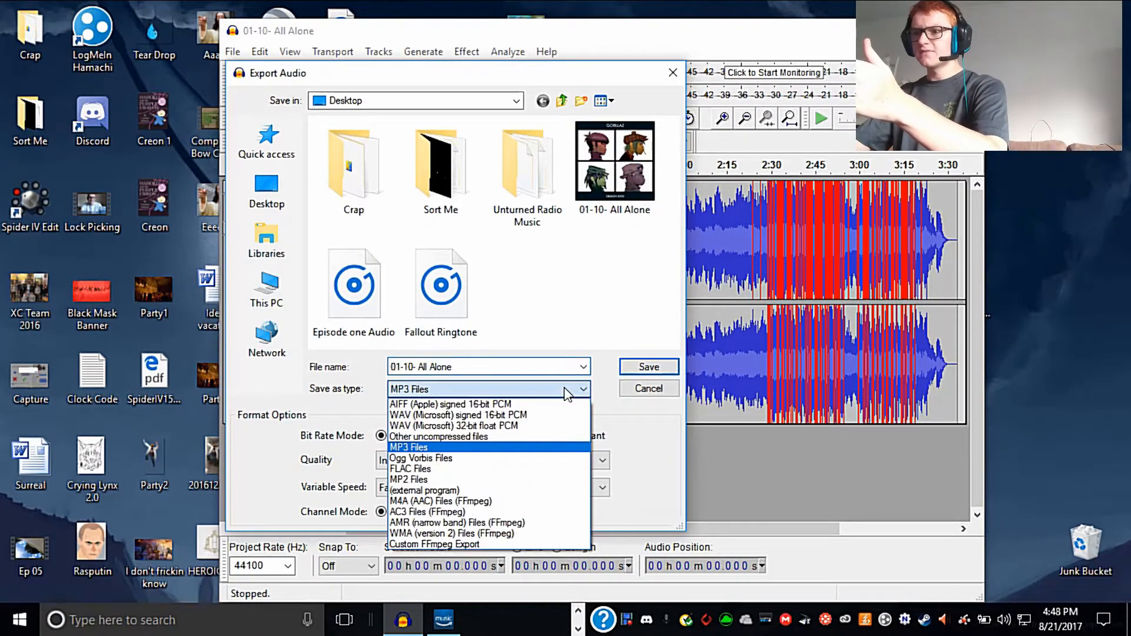
mouse_move(421, 459)
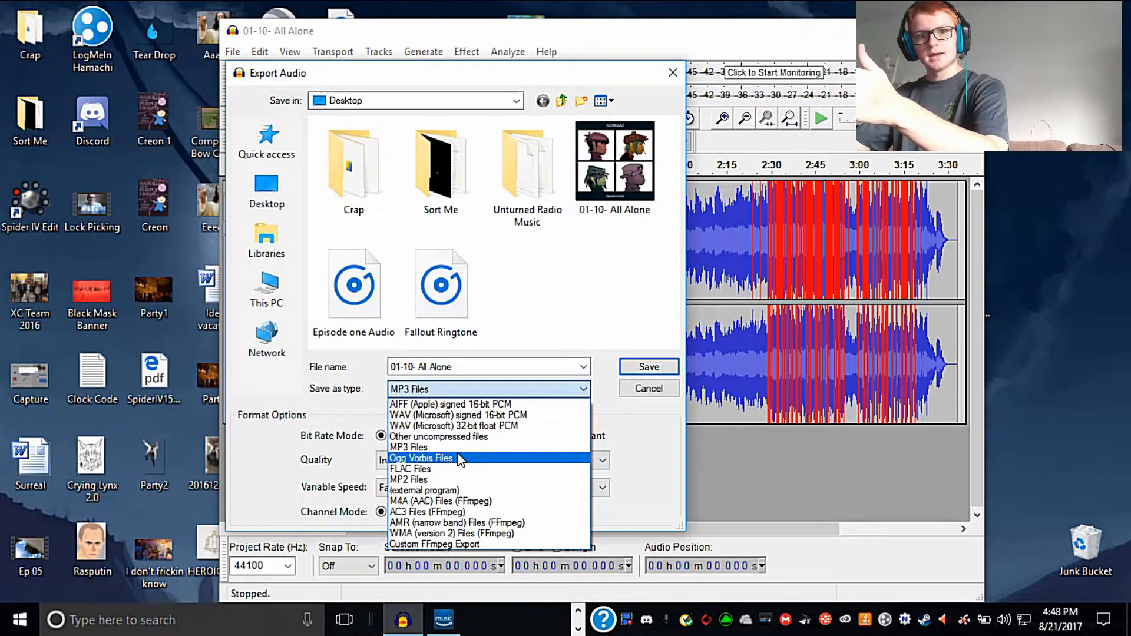